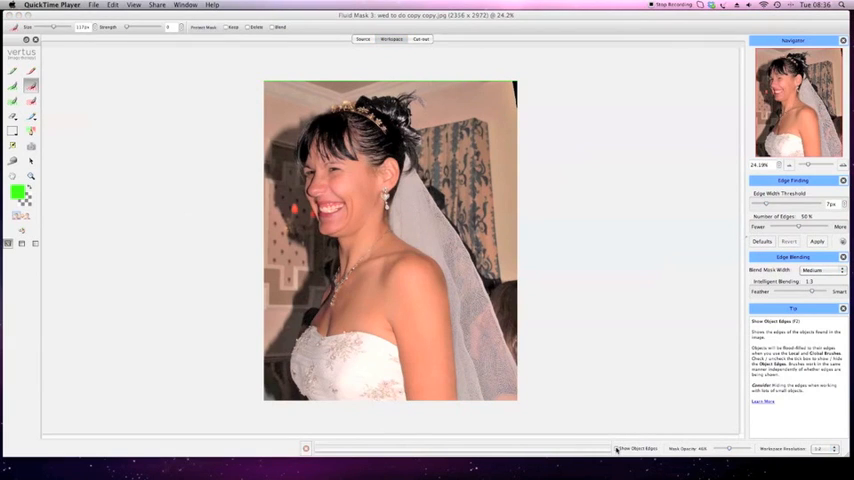
Turn on Show Object Edges to outline detected edges across the bride photo.
click(617, 447)
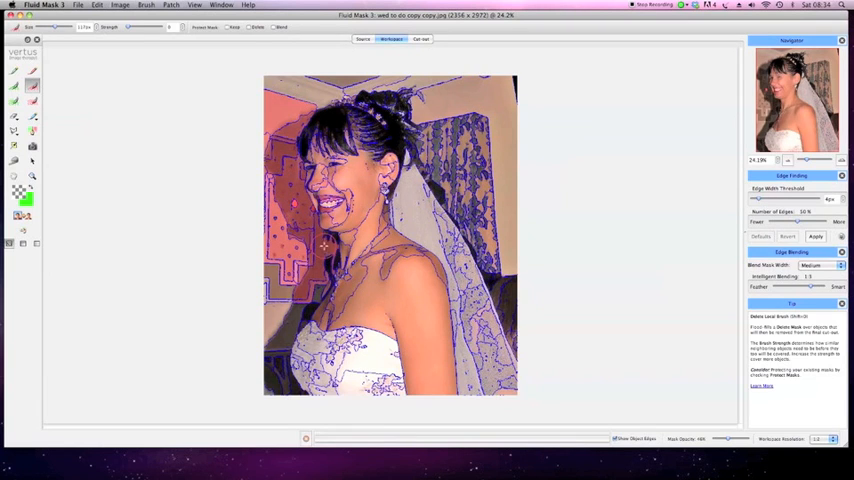
Paint the background left of the bride and near her shoulder for deletion.
drag(325, 245, 295, 305)
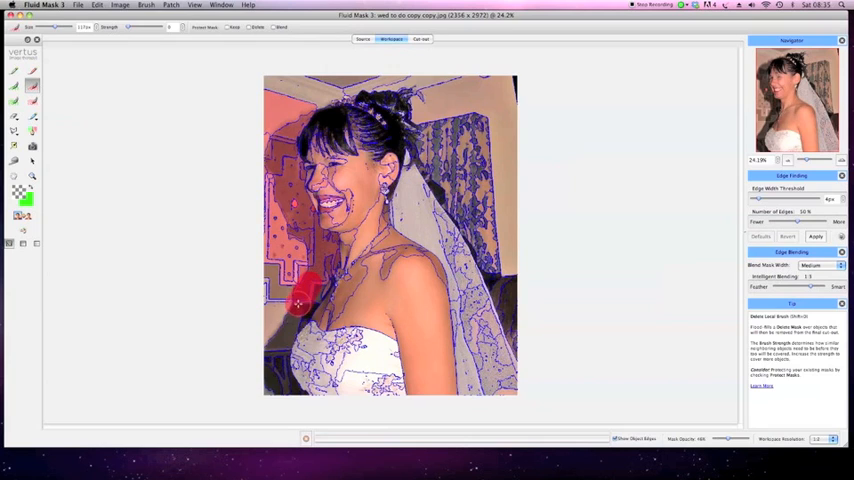
drag(300, 305, 292, 403)
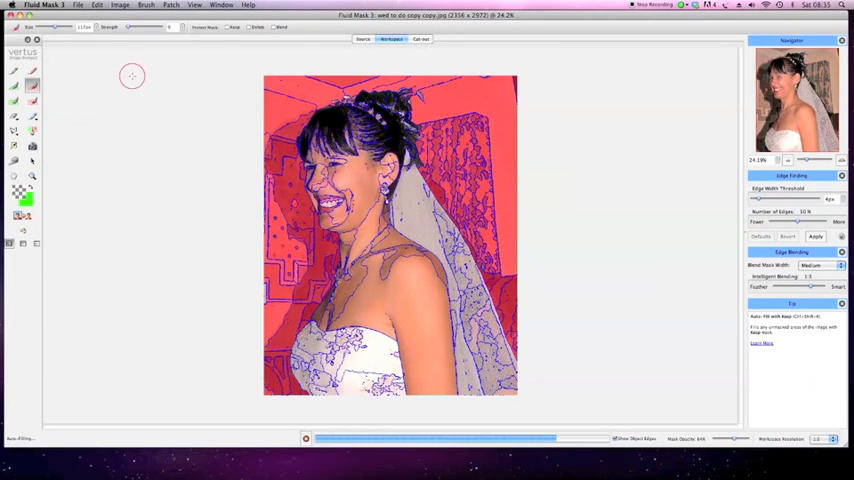
click(421, 38)
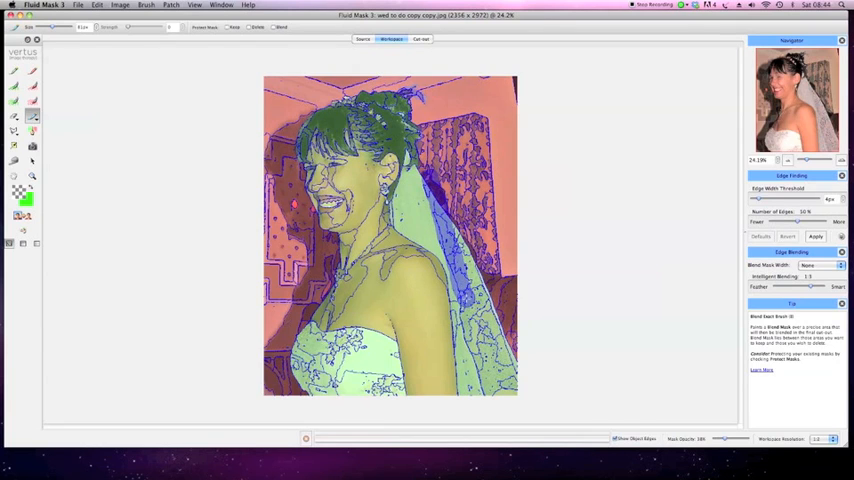
Paint the veil's edge with the Blend Exact Brush to keep it semi-transparent.
drag(470, 300, 488, 405)
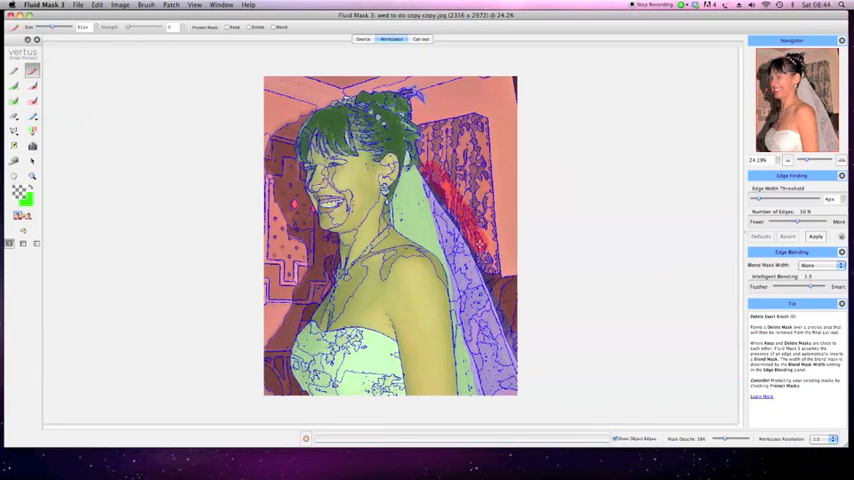
Delete background behind the veil, extend its blend area, and create the cut-out.
drag(420, 165, 478, 250)
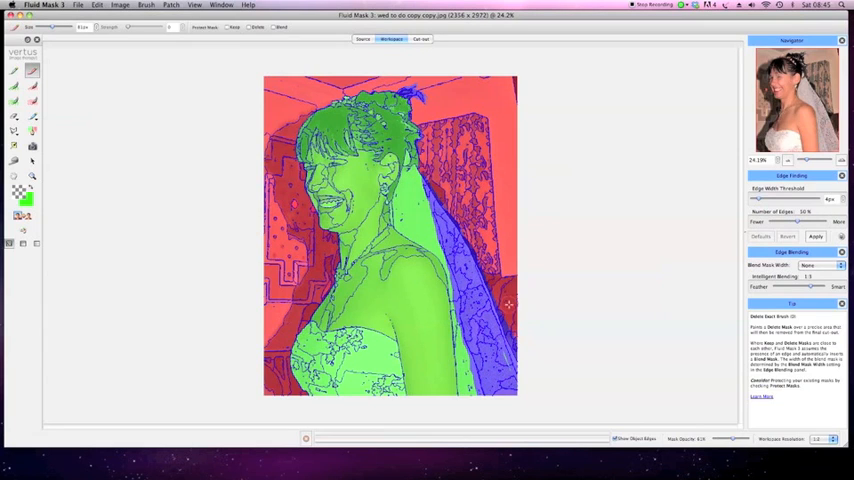
drag(510, 305, 518, 328)
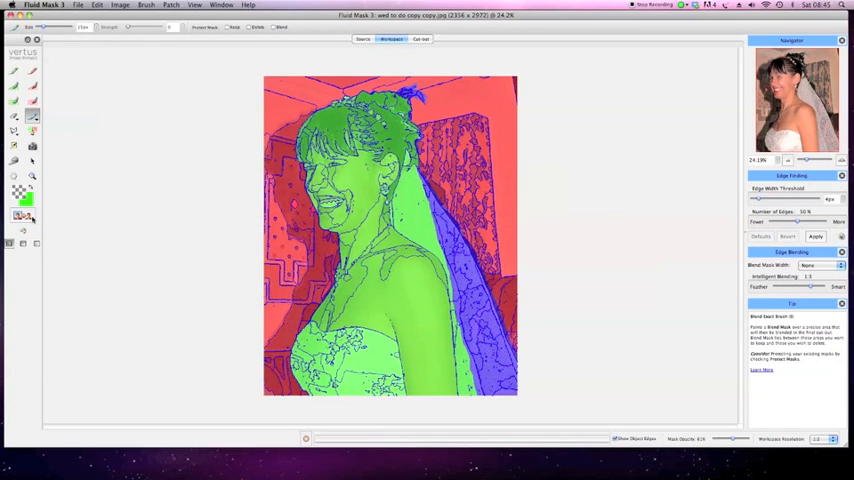
click(420, 38)
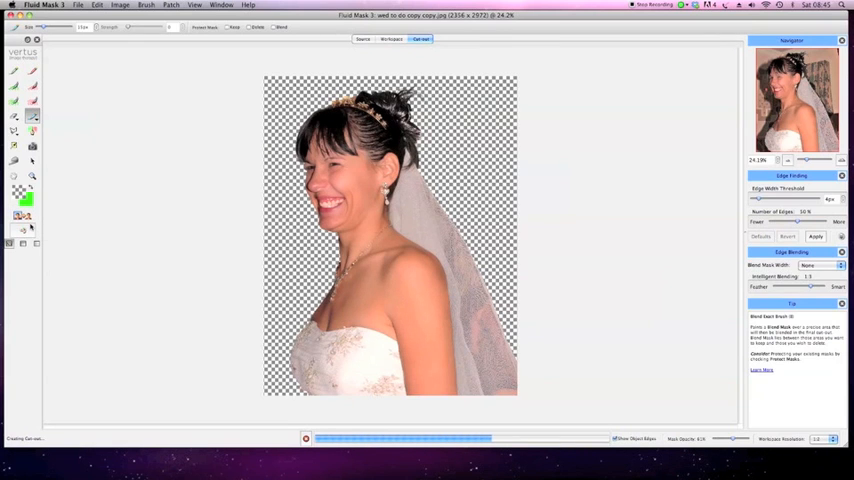